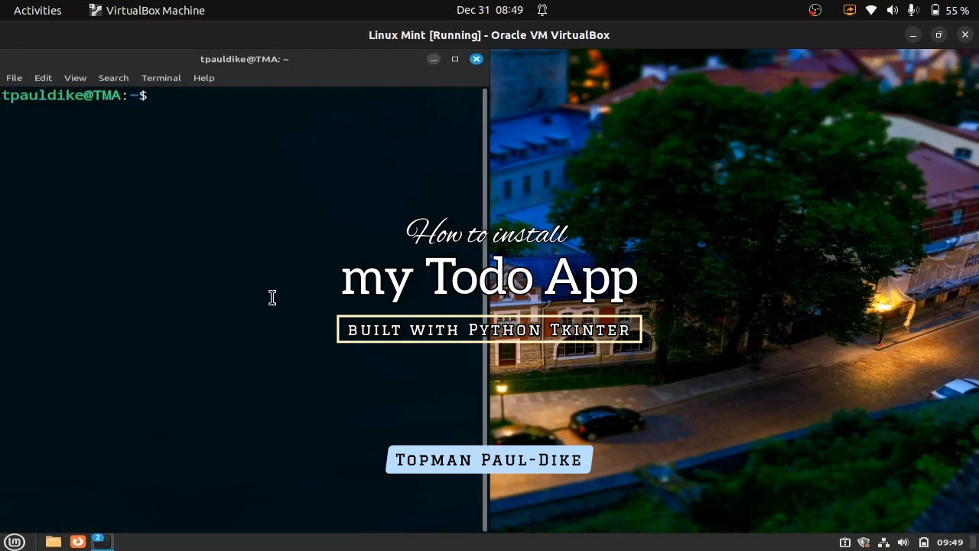
# - Run python3 -m tkinter, which reports that no module named tkinter exists
pyautogui.write('pyt')
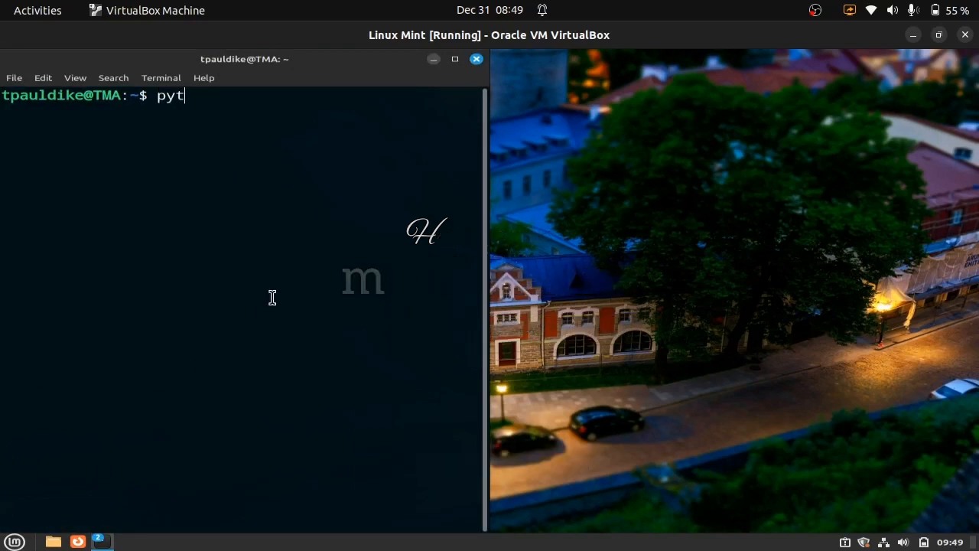
pyautogui.write('hon3 -m')
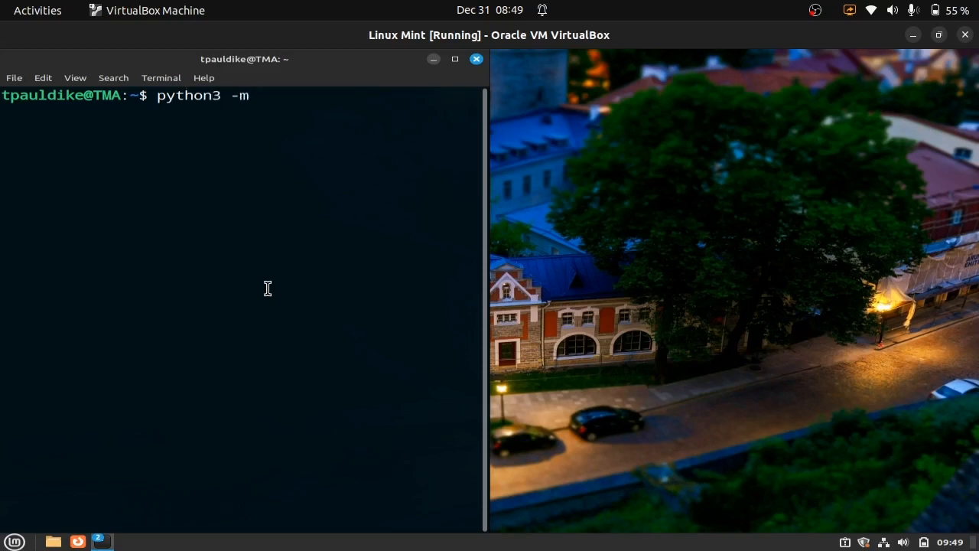
pyautogui.write('tkint')
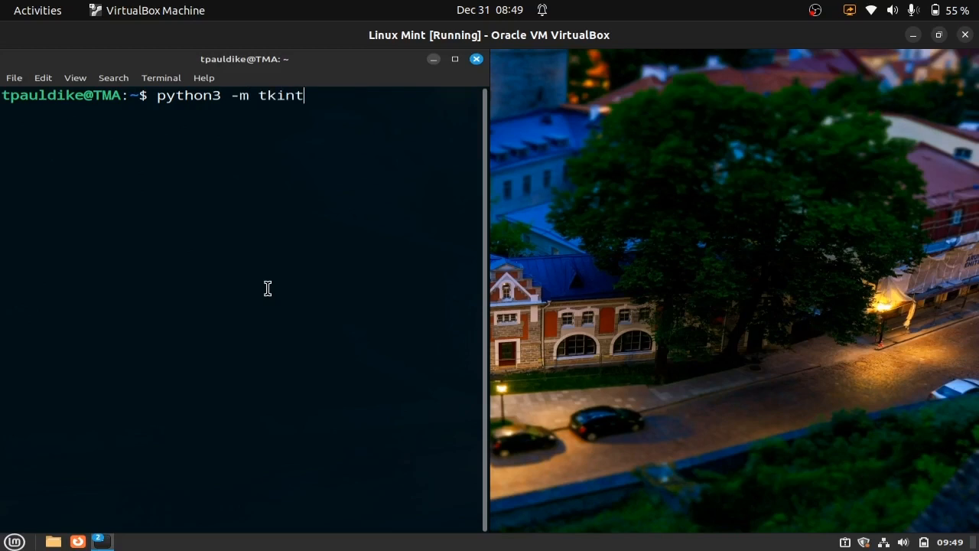
pyautogui.press('Return')
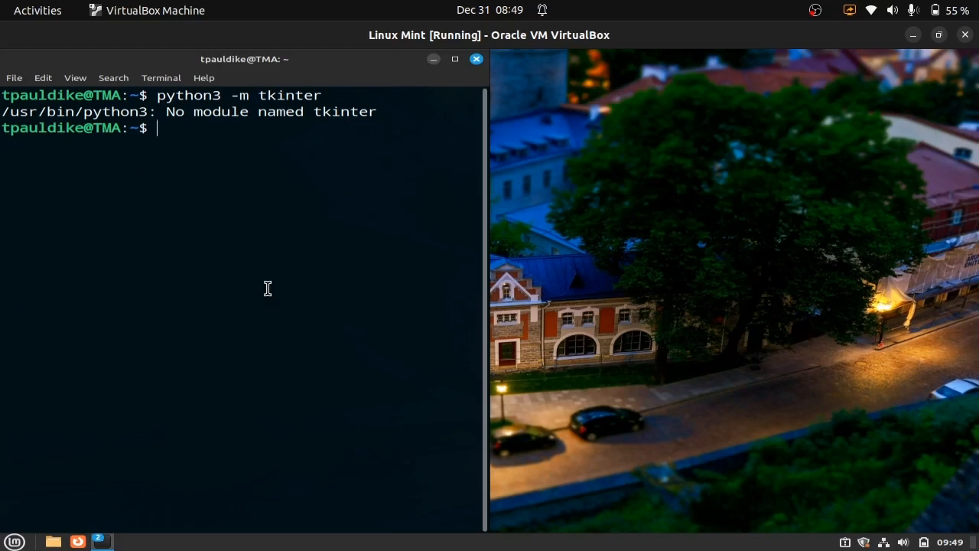
# - Refresh the package lists with sudo apt update, entering the administrator password
pyautogui.write('sudo apt upd')
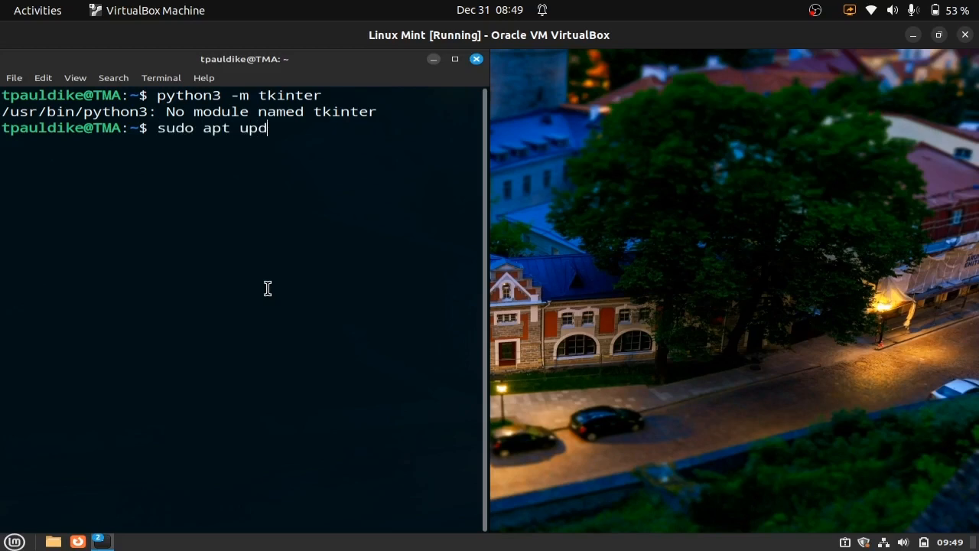
pyautogui.press('Return')
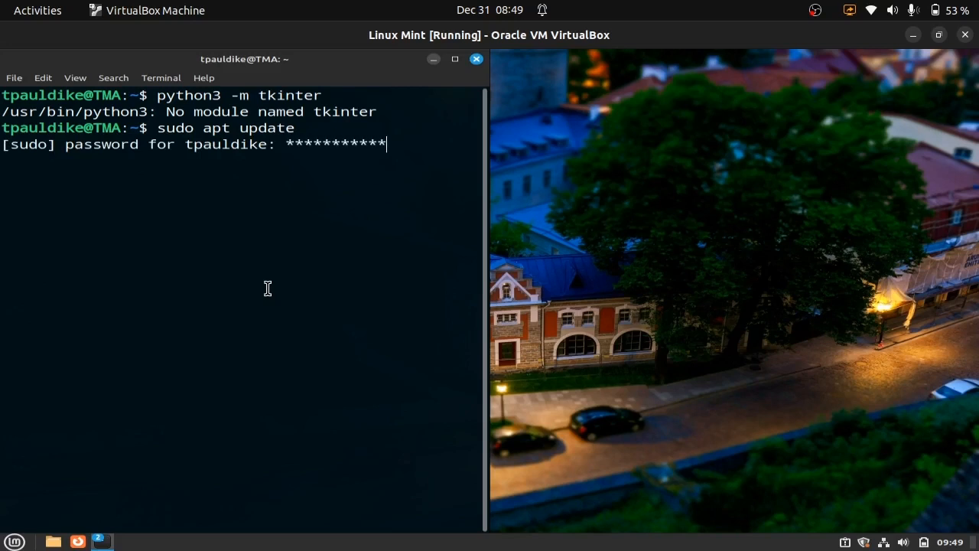
pyautogui.press('Return')
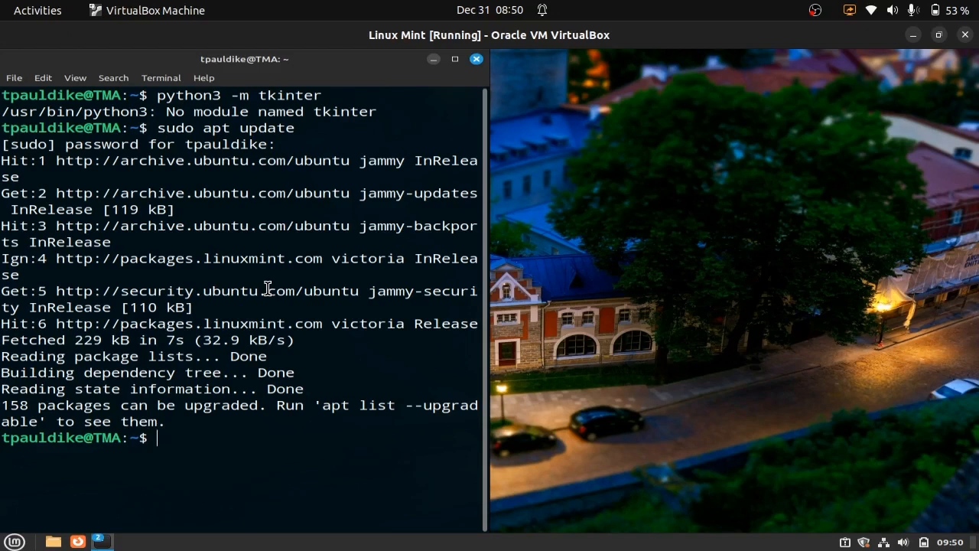
# - Install python3-tk with sudo apt install, confirming with y
pyautogui.write('sudo')
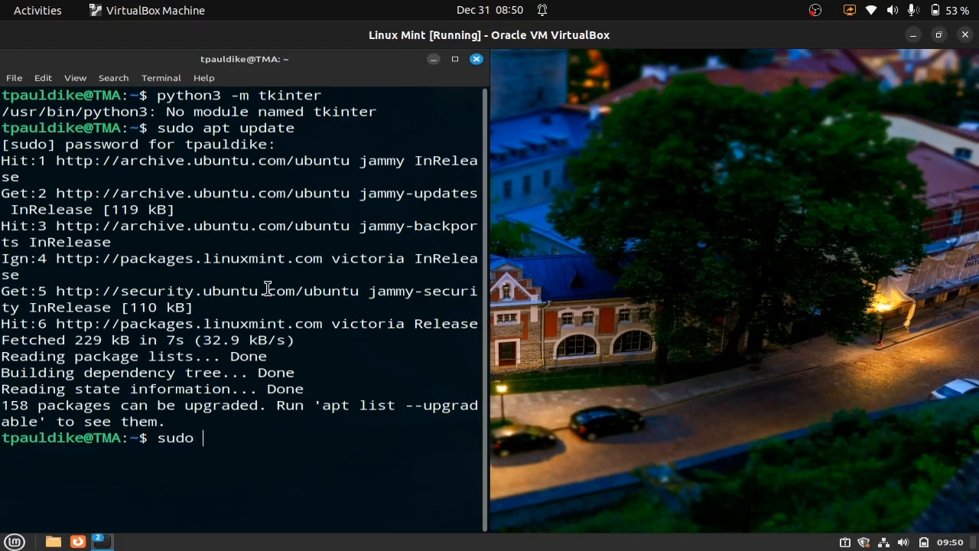
pyautogui.write('apt inst')
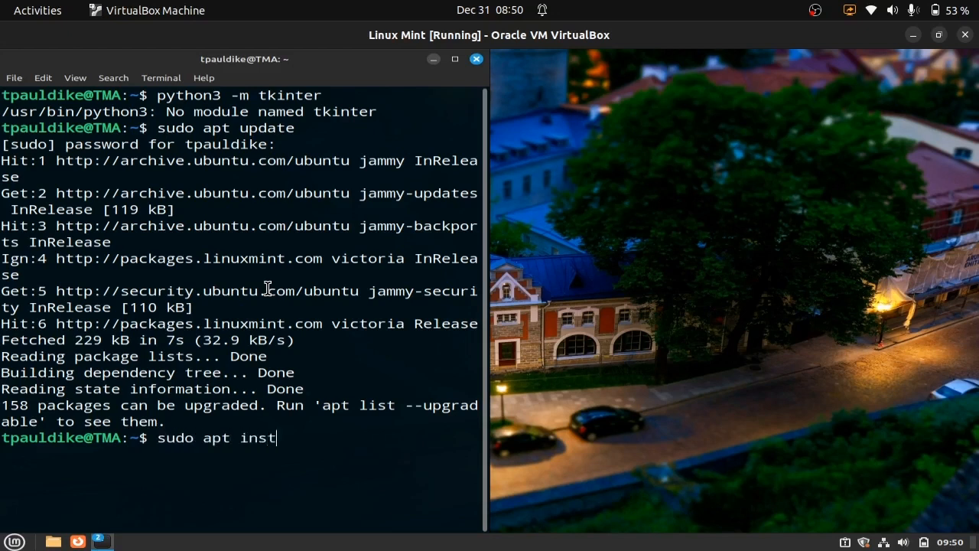
pyautogui.write('all py')
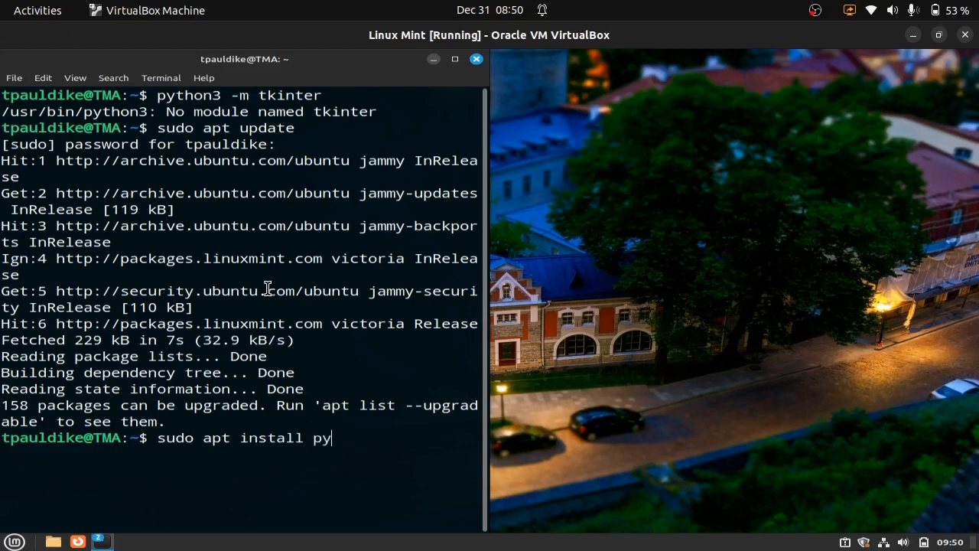
pyautogui.write('thon3-tk')
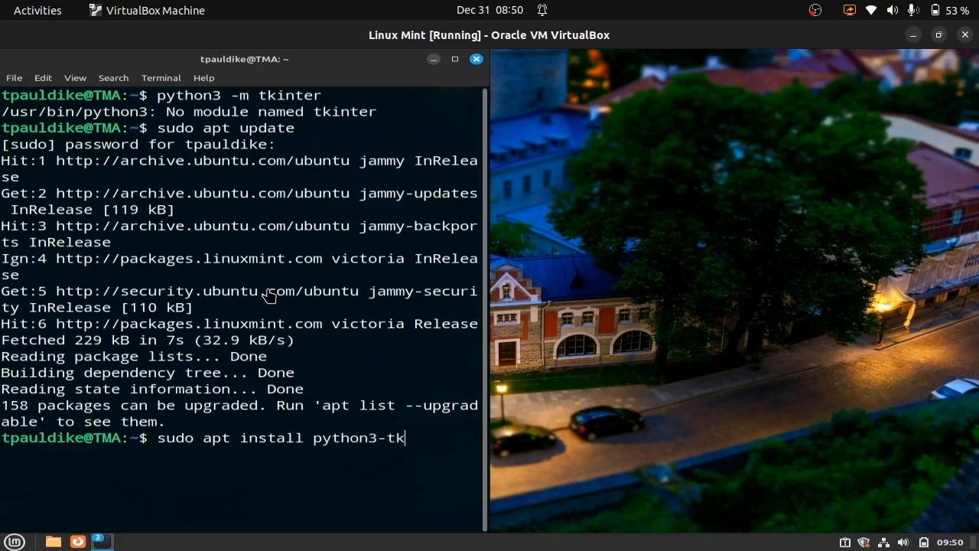
pyautogui.press('Return')
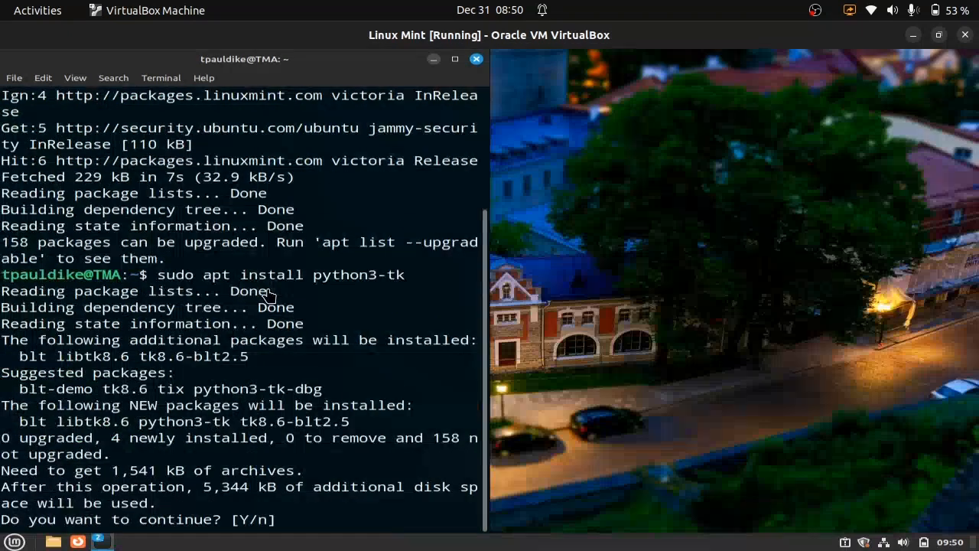
pyautogui.write('y')
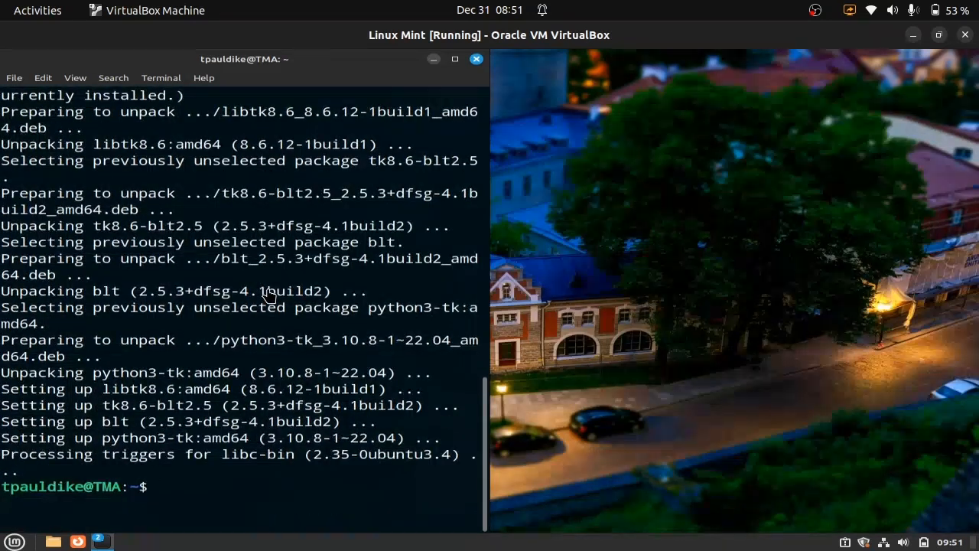
# - Open the Tk 8.6 test window, press 'Click me!' twice, then close it
pyautogui.write('python3')
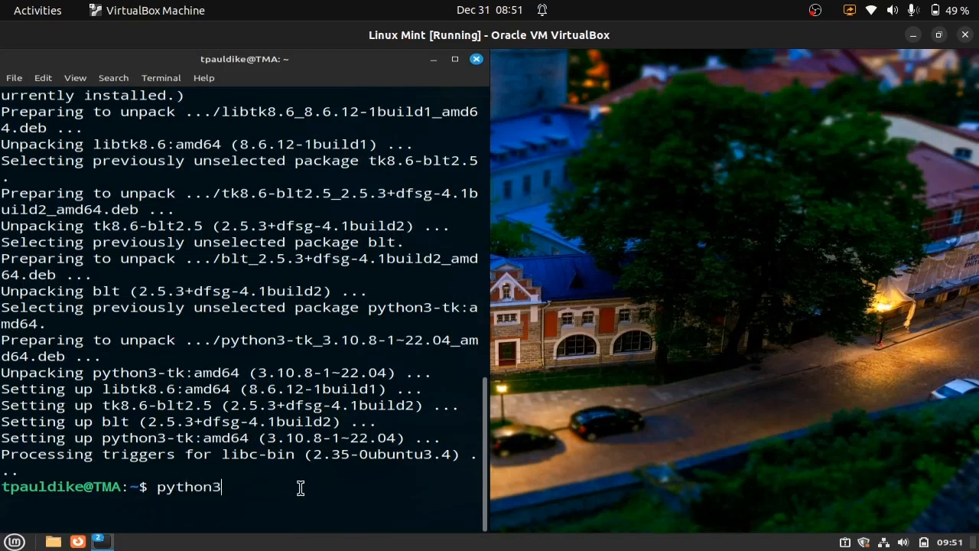
pyautogui.press('Return')
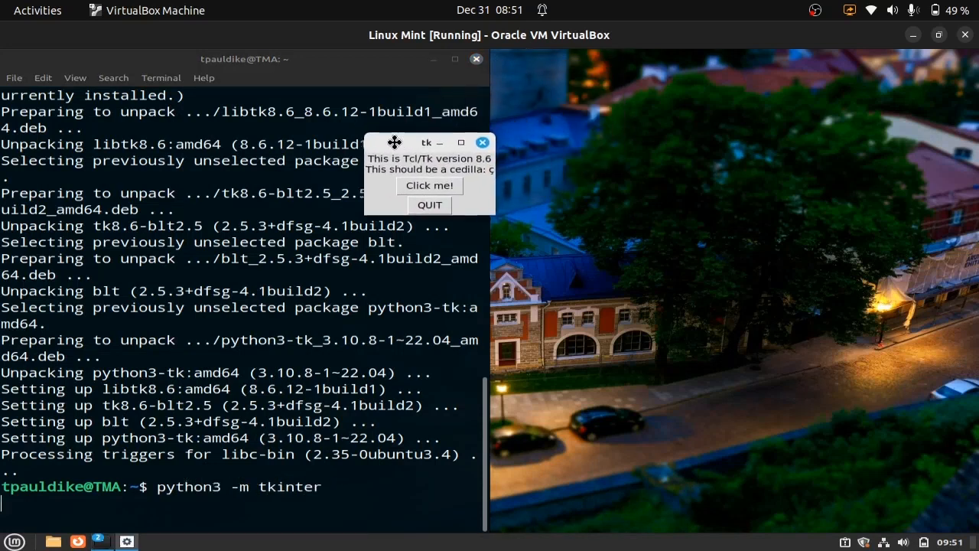
pyautogui.click(429, 185)
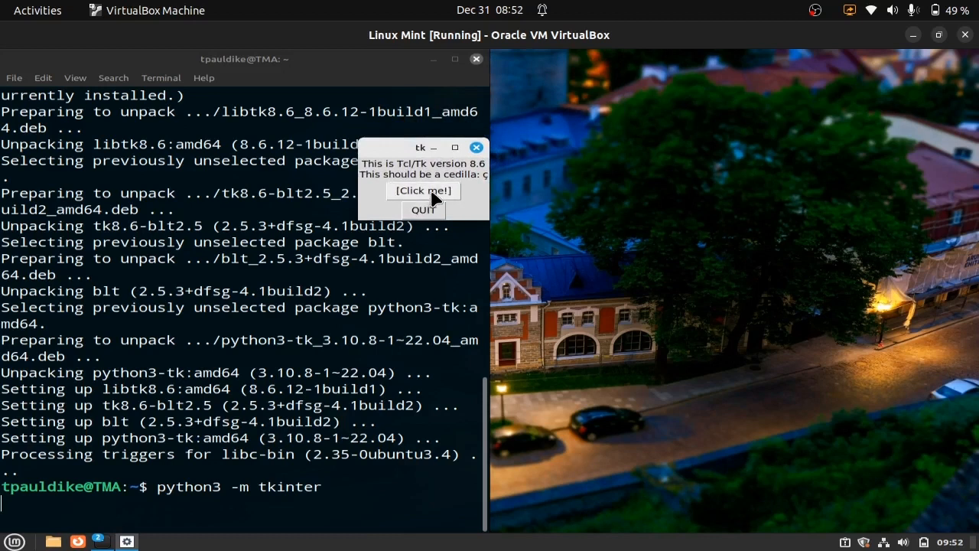
pyautogui.click(423, 191)
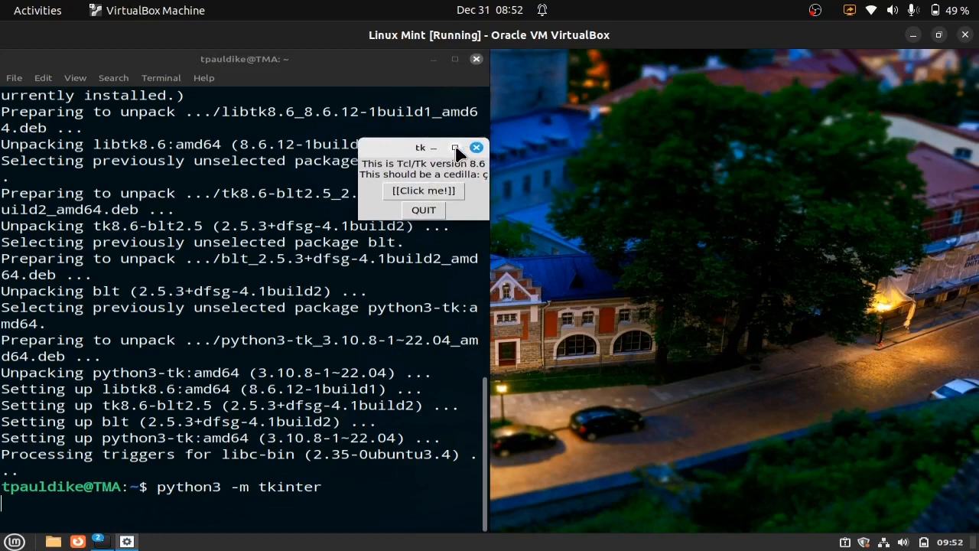
pyautogui.click(455, 148)
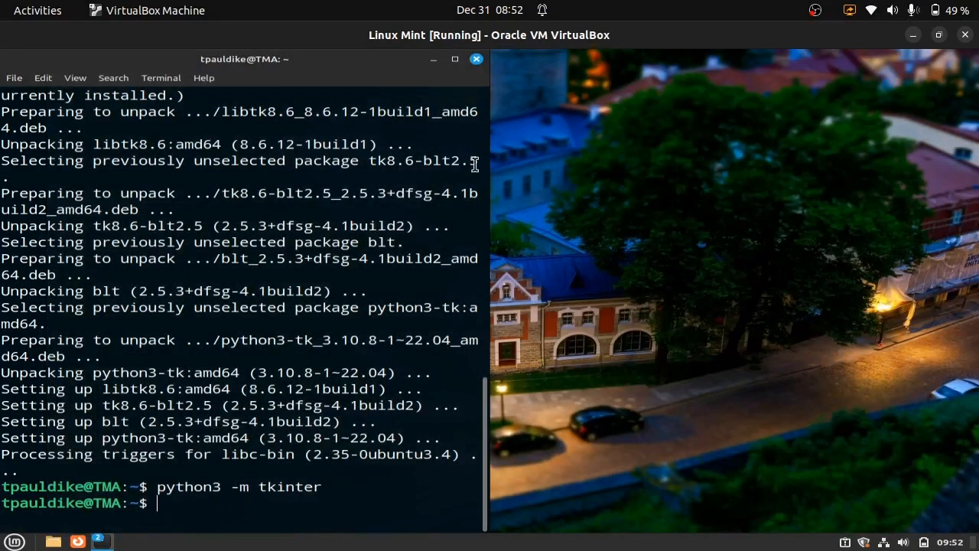
# - Clone the CODSOFT repository from github.com/tpauldik with git clone
pyautogui.write('git')
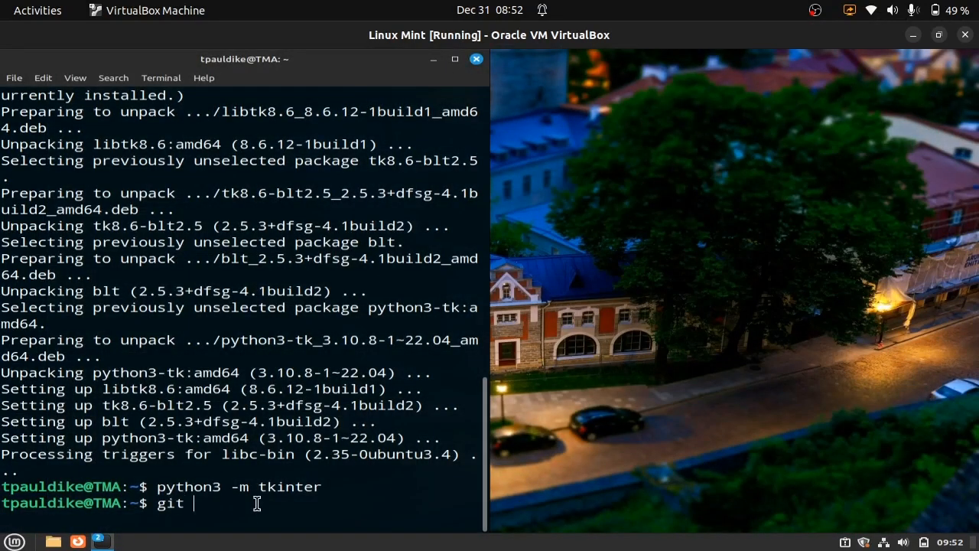
pyautogui.write('clone https')
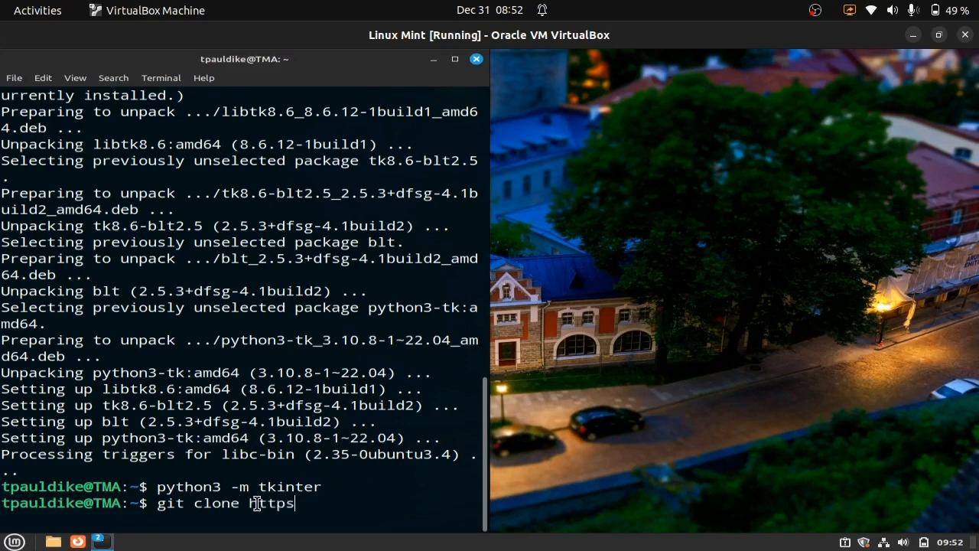
pyautogui.write('://github.')
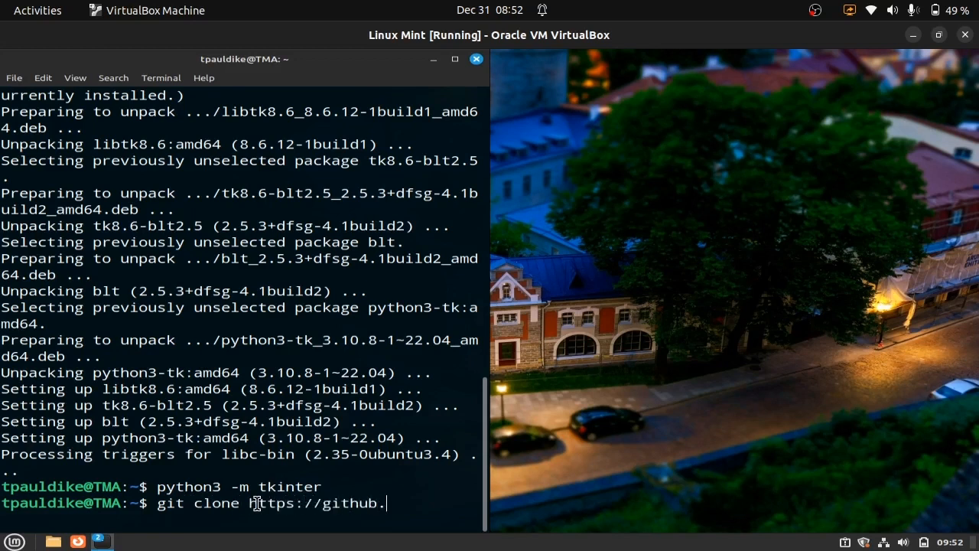
pyautogui.write('com/tpauldike/CODSOF')
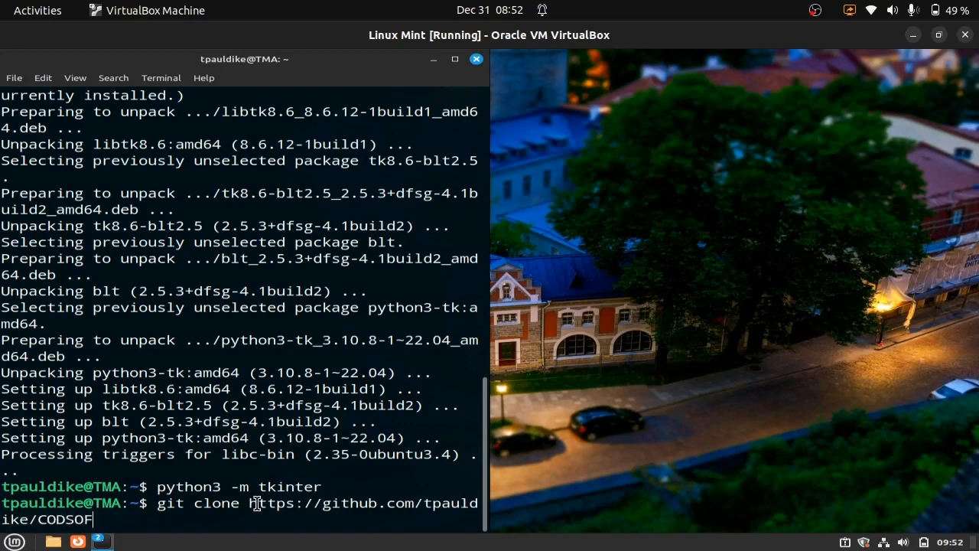
pyautogui.press('Return')
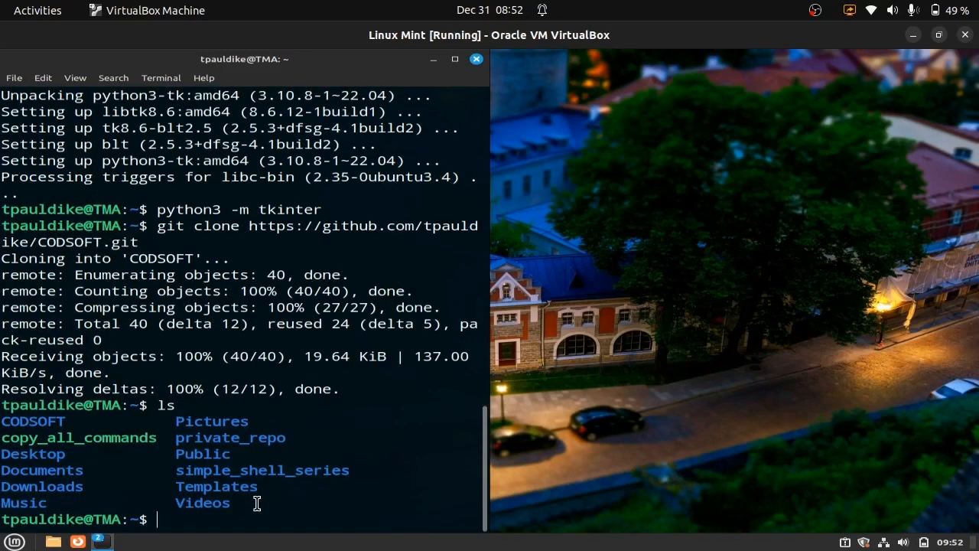
# - Change into CODSOFT/to-do_list and begin typing the ./todo_list.py command
pyautogui.write('cd CO')
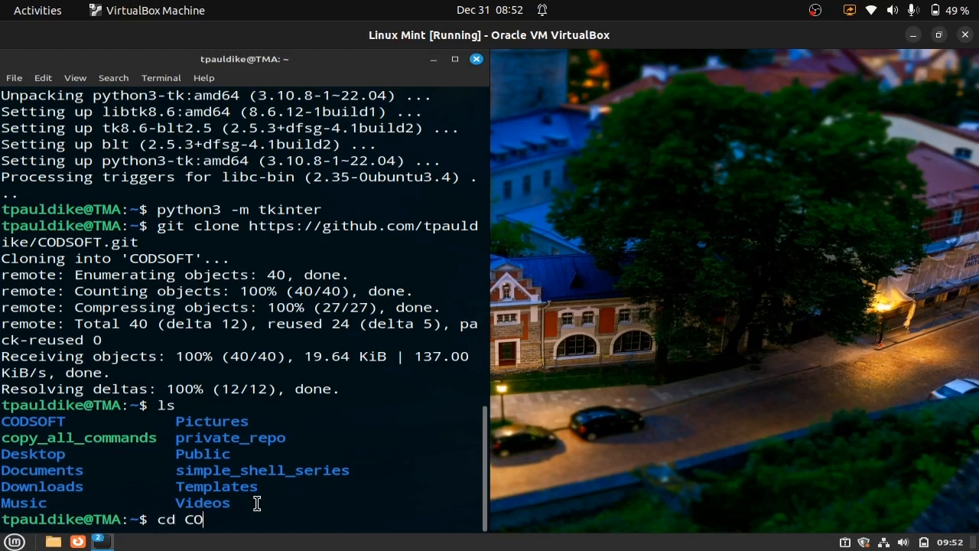
pyautogui.write('DSOFT')
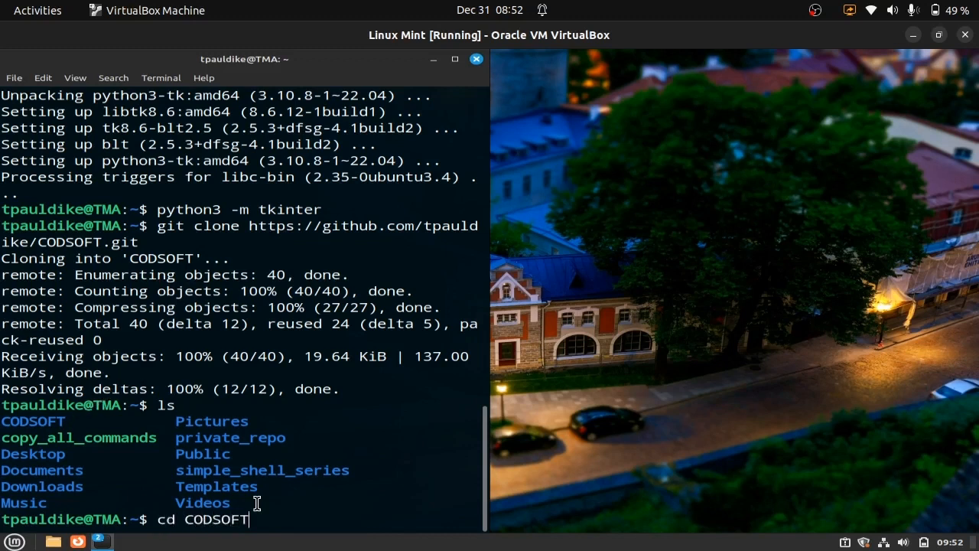
pyautogui.write('/to-do_list/')
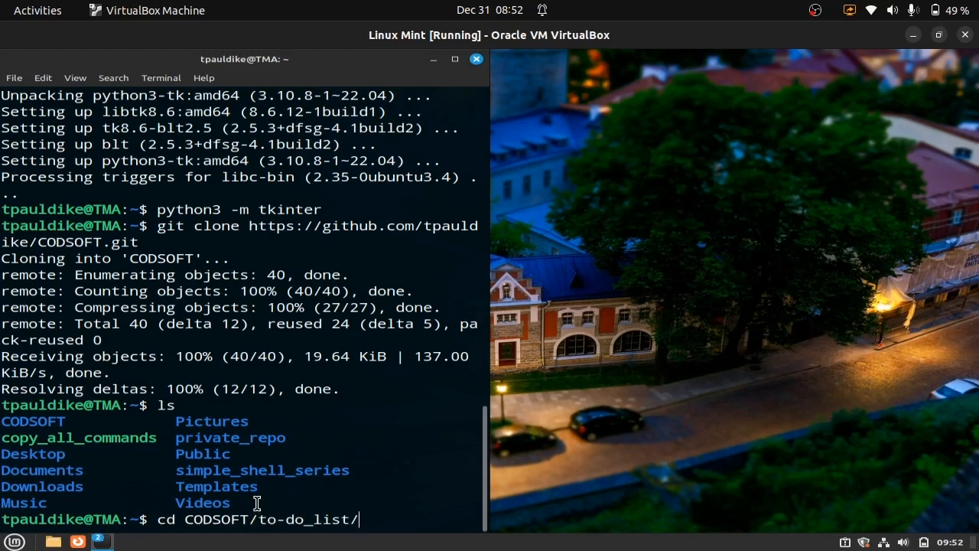
pyautogui.press('Return')
pyautogui.write('ls')
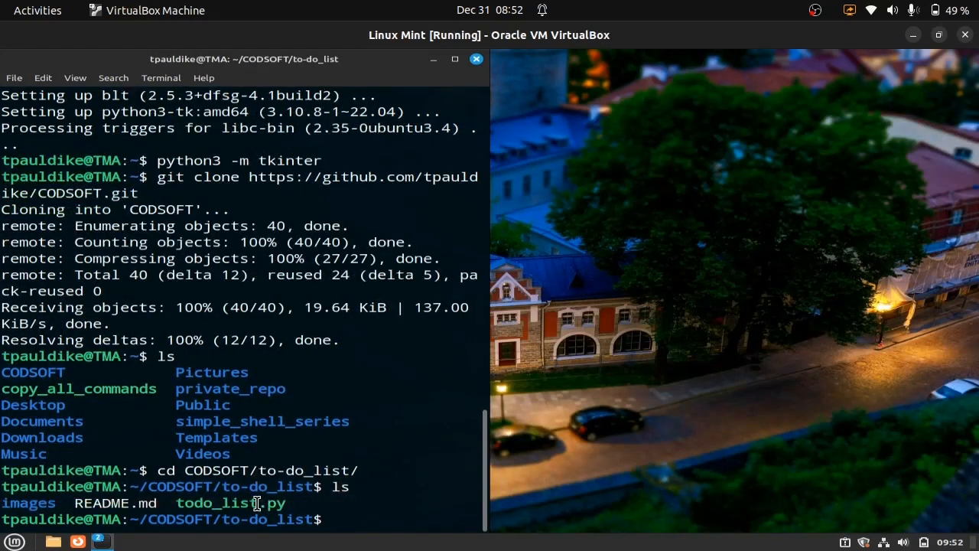
pyautogui.write('./t')
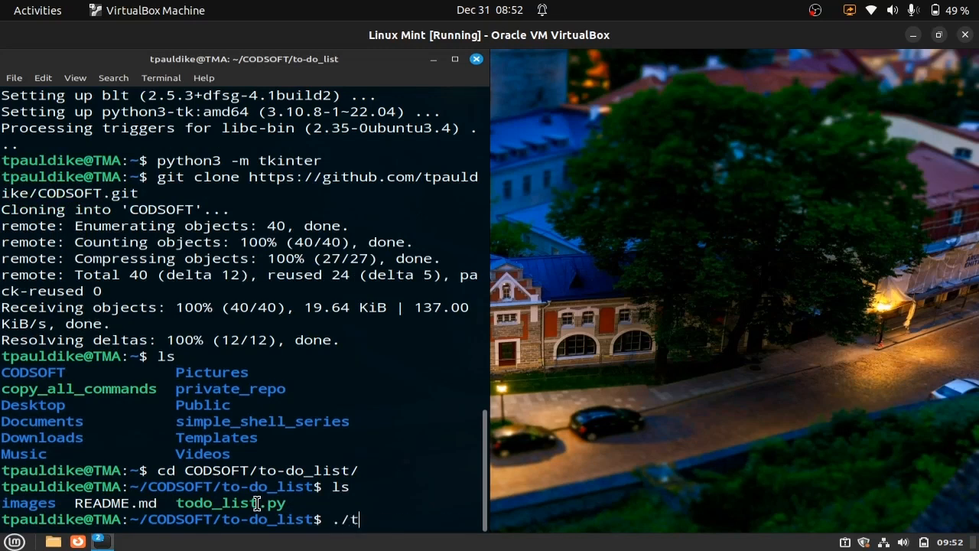
# - Run ./todo_list.py to open the Todo App with an empty list
pyautogui.press('Return')
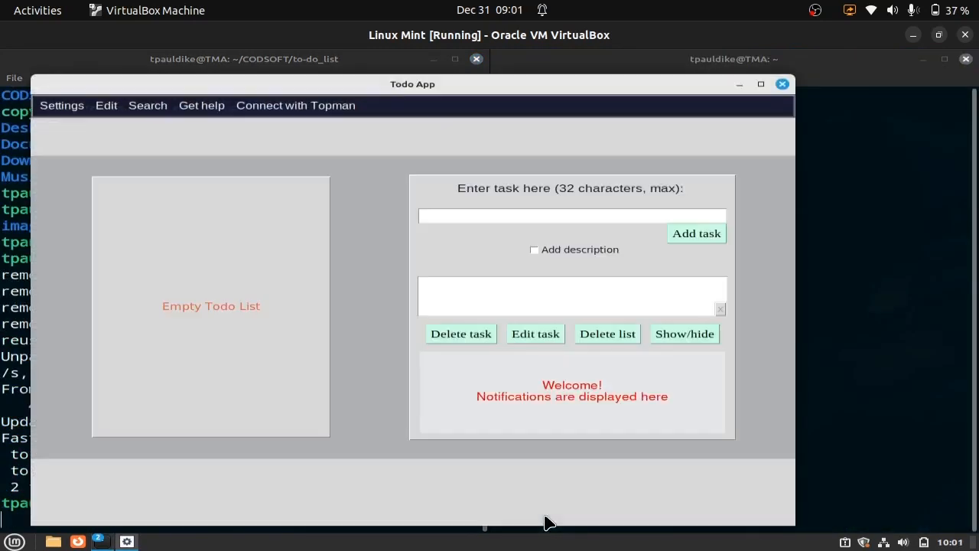
pyautogui.moveTo(643, 405)
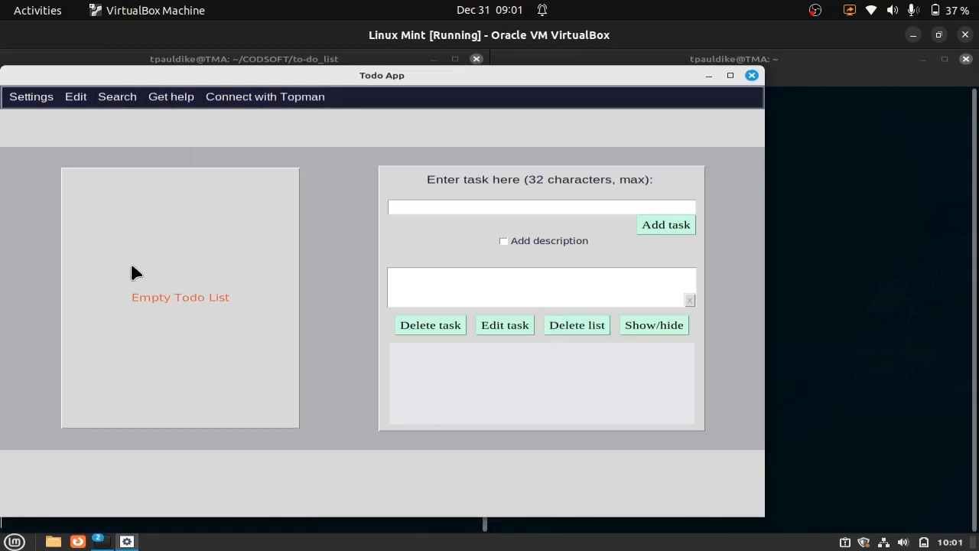
pyautogui.moveTo(560, 240)
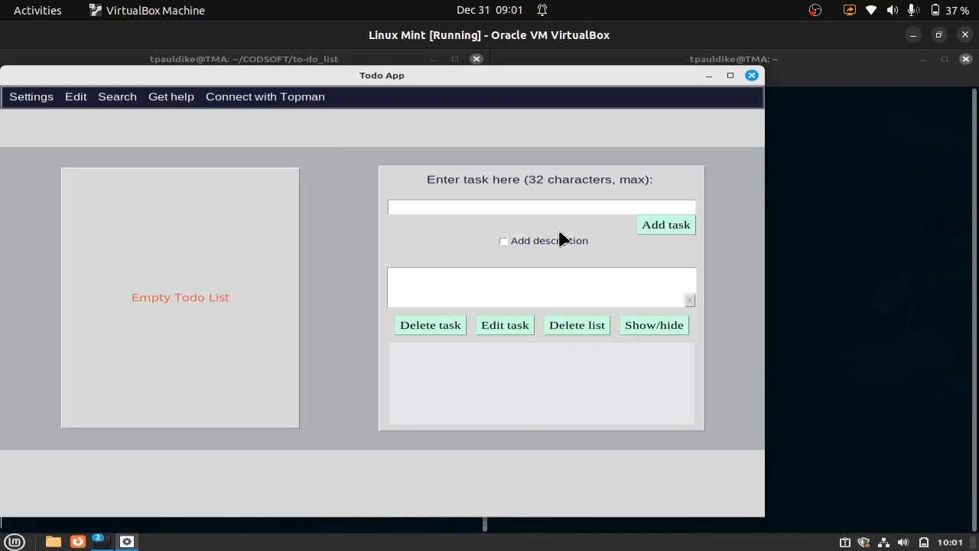